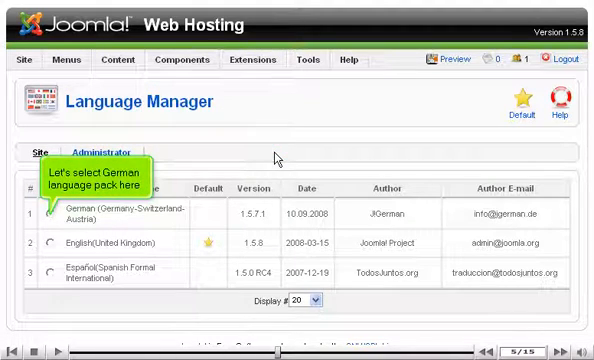
# Select German (Germany-Switzerland-Austria) in the Site list and make it the default language.
pyautogui.click(48, 212)
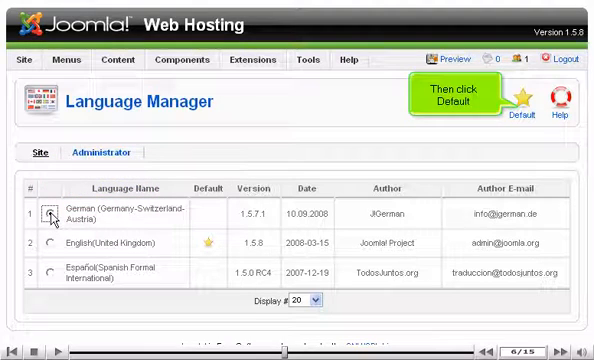
pyautogui.click(52, 212)
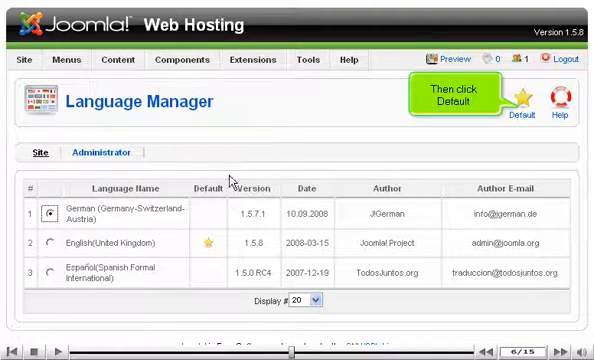
pyautogui.click(518, 104)
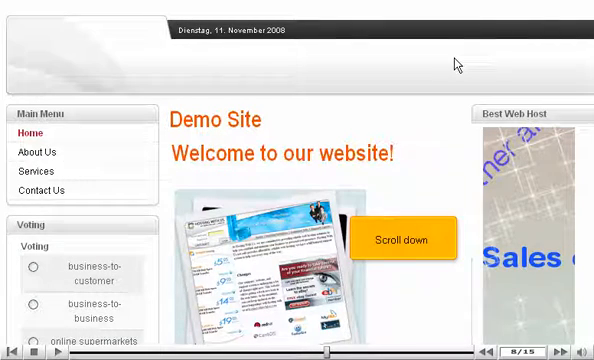
# Scroll the front-end preview to check the German date and text.
pyautogui.scroll(-3)
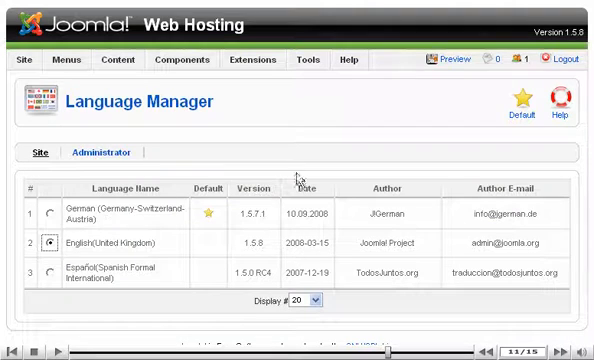
# Make English (United Kingdom) the default site language again, then bring up the Site menu.
pyautogui.click(522, 104)
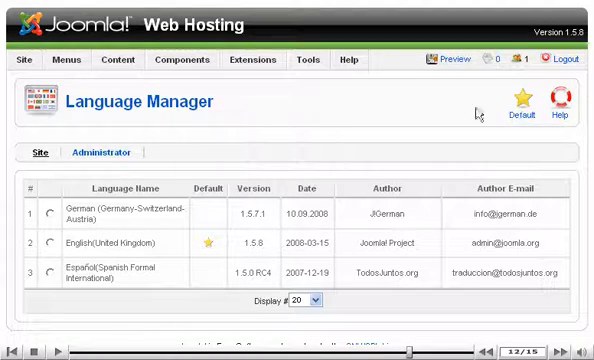
pyautogui.click(22, 60)
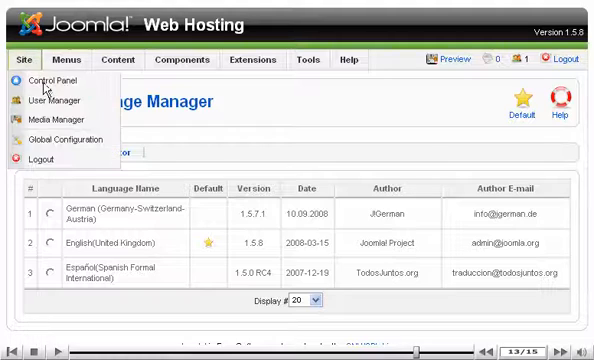